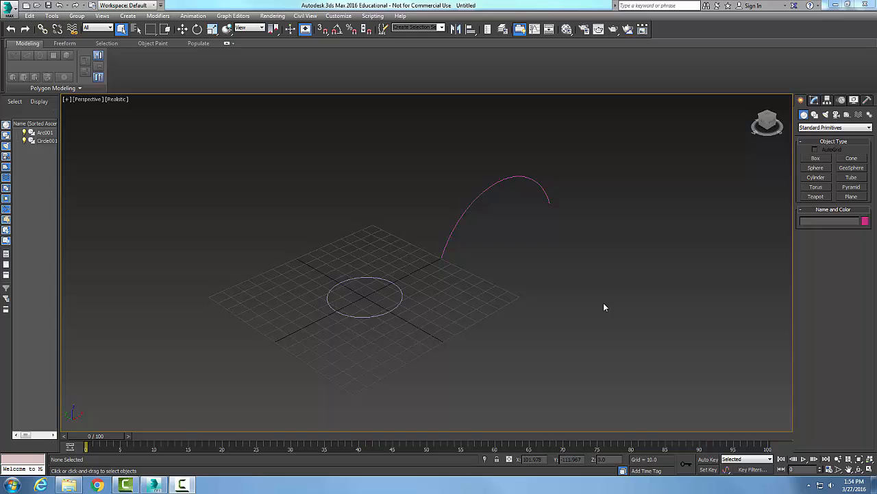
mouse_move(614, 310)
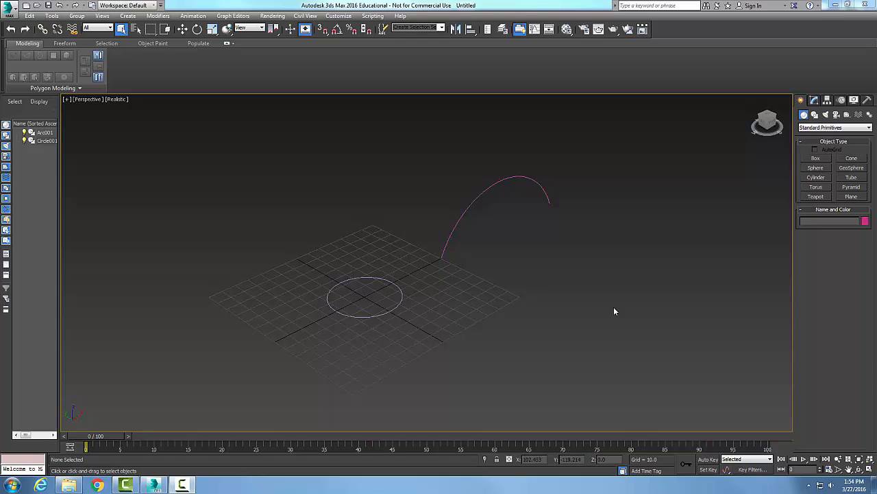
mouse_move(523, 254)
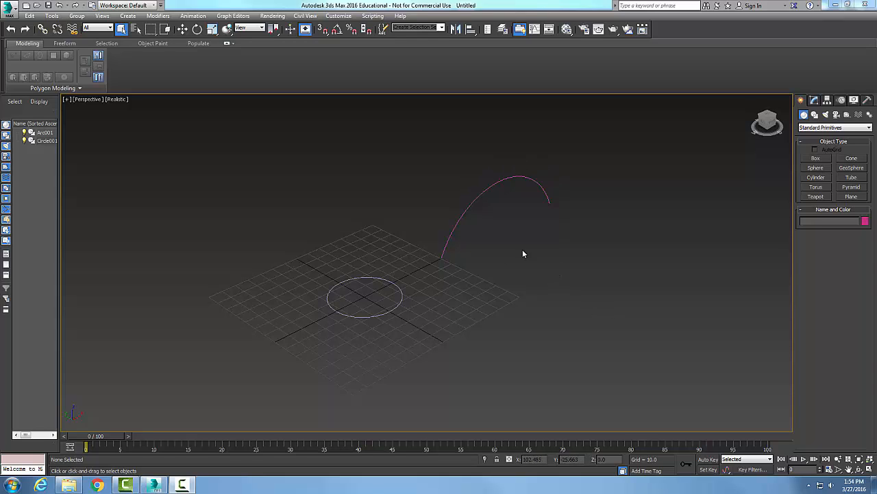
mouse_move(756, 219)
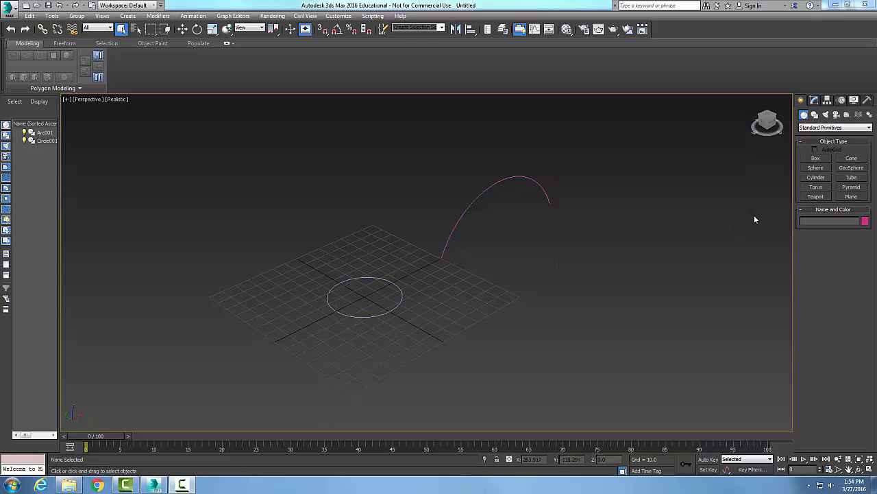
mouse_move(802, 100)
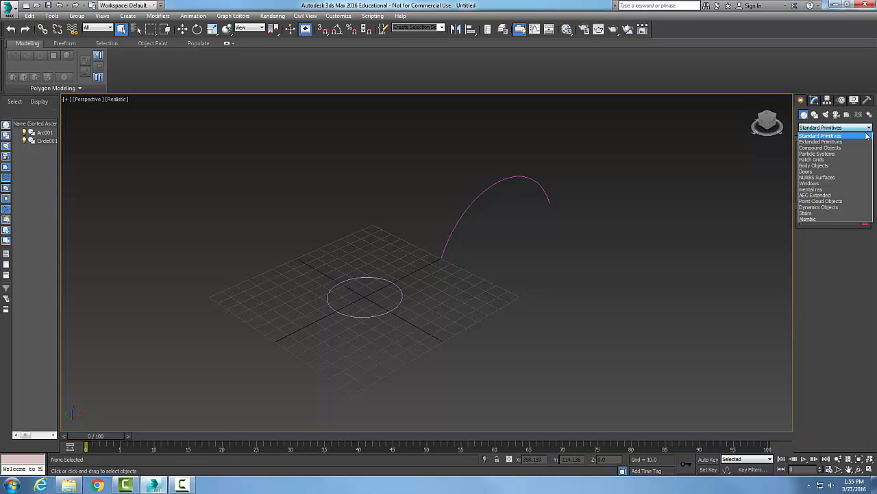
Start a Loft compound object with the circle as its shape
left_click(820, 148)
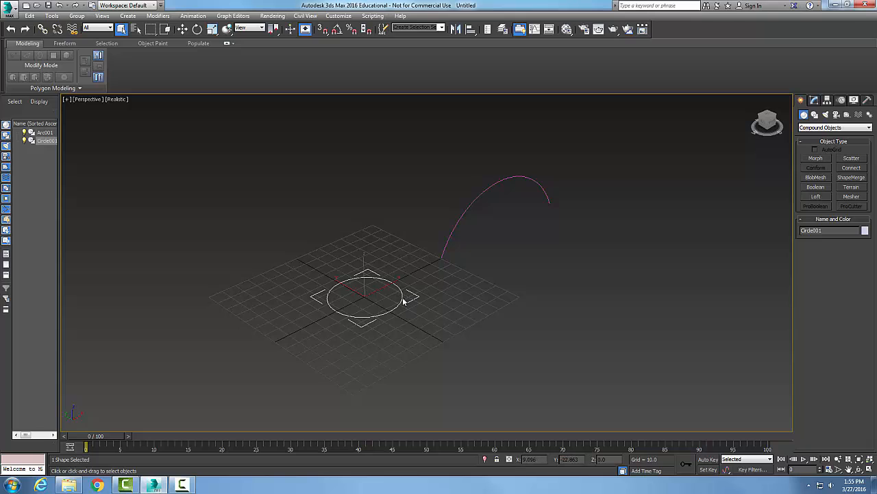
mouse_move(788, 257)
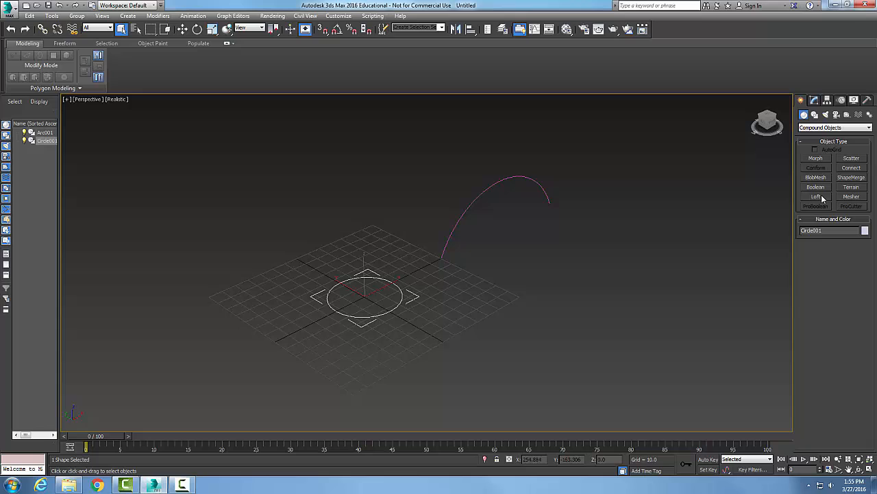
left_click(815, 198)
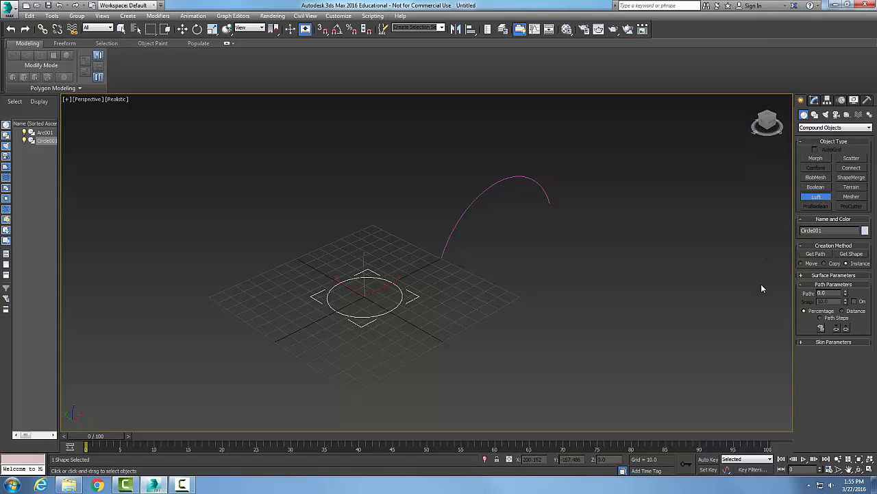
mouse_move(474, 277)
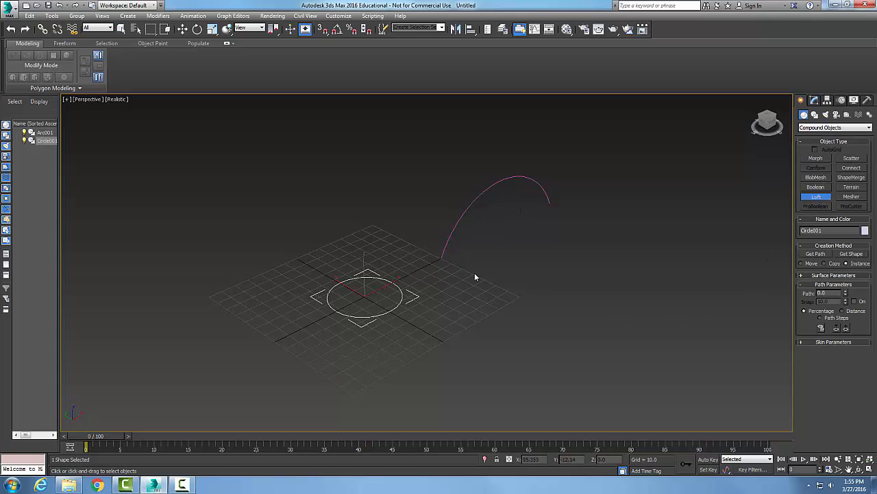
mouse_move(499, 222)
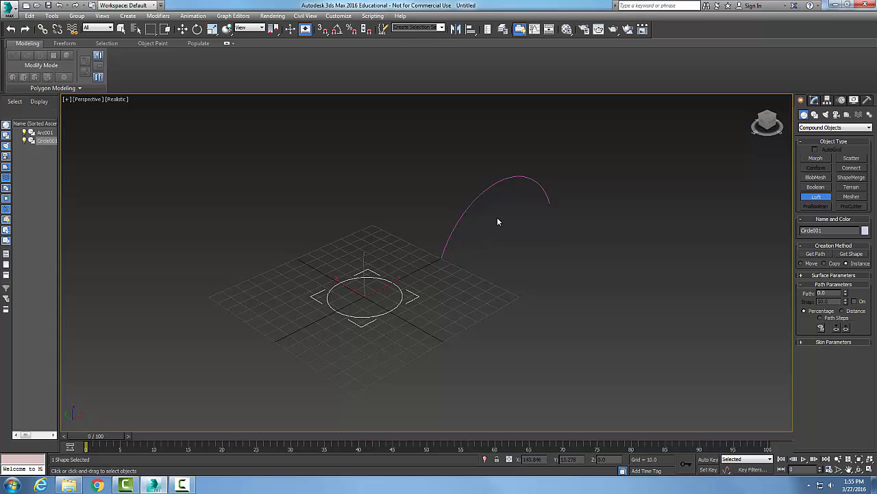
mouse_move(466, 244)
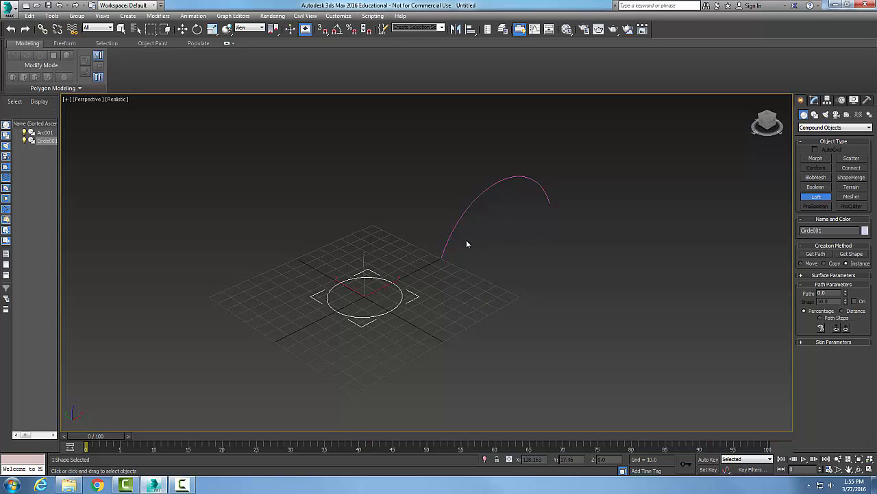
mouse_move(471, 245)
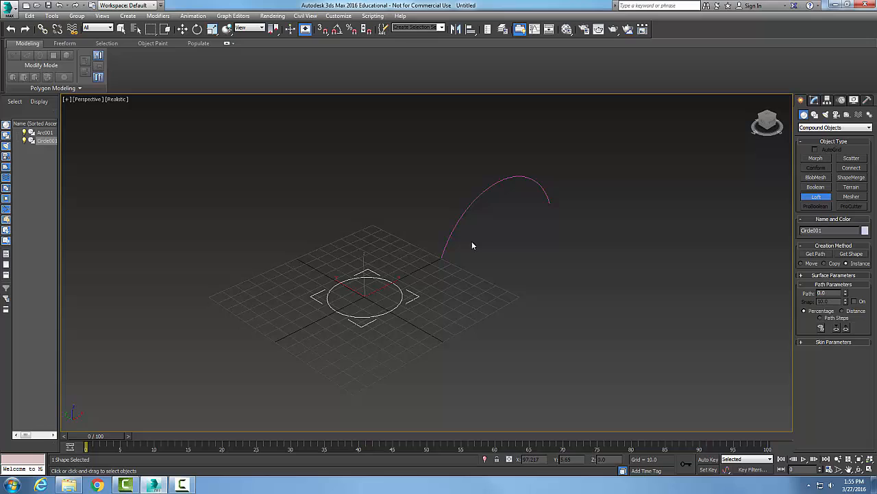
mouse_move(469, 324)
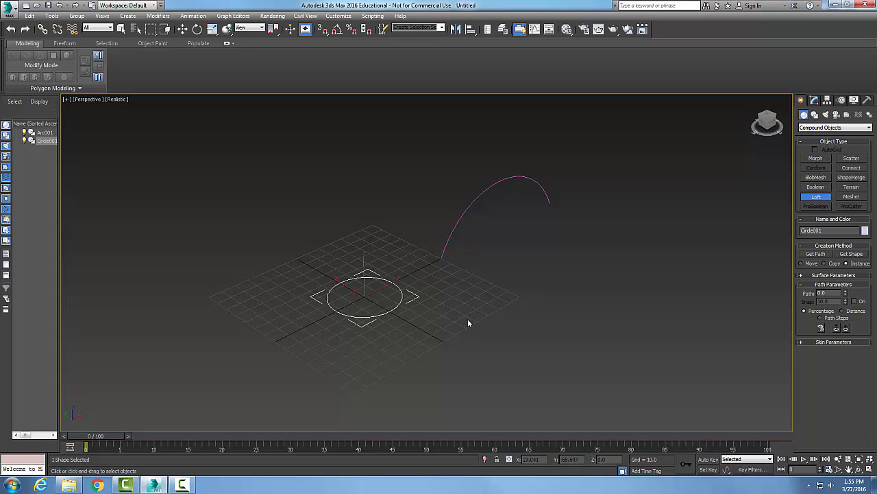
mouse_move(680, 313)
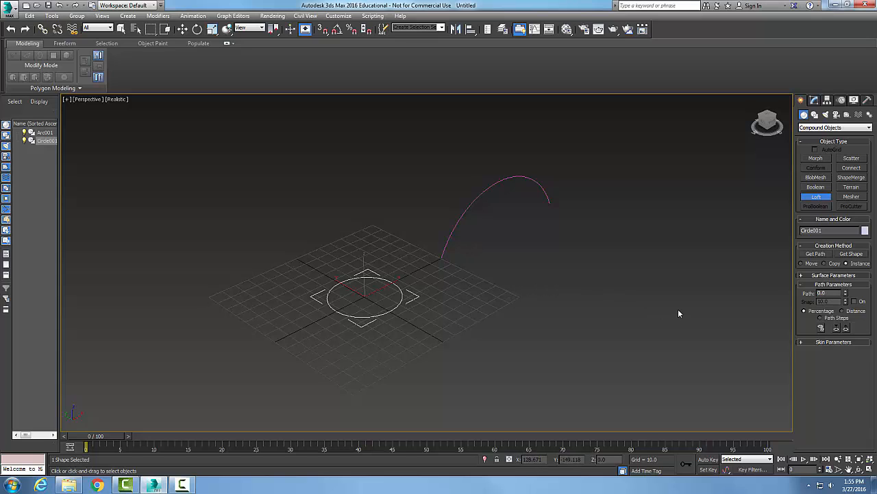
Enter Get Path mode to pick the arc as the loft's path
left_click(816, 253)
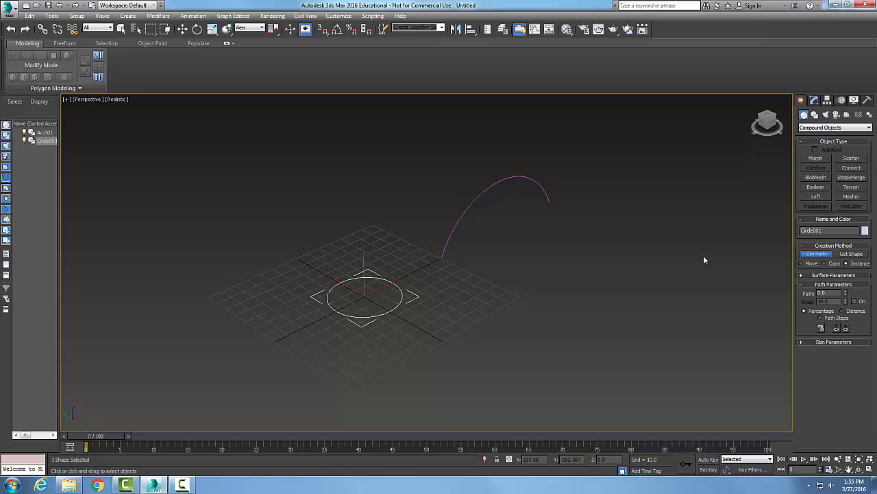
mouse_move(476, 199)
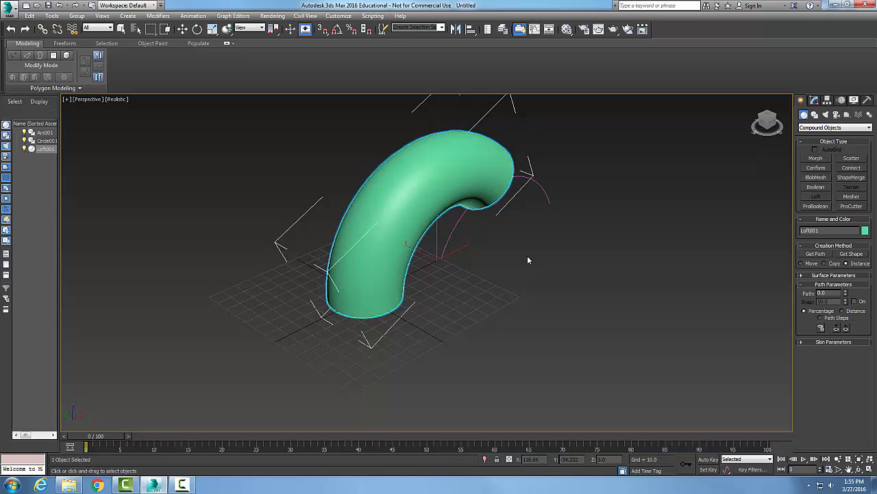
mouse_move(544, 266)
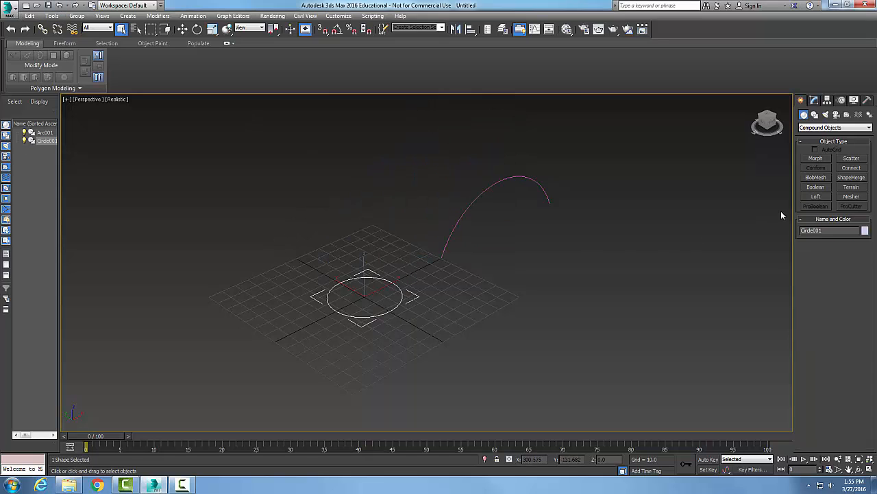
mouse_move(396, 293)
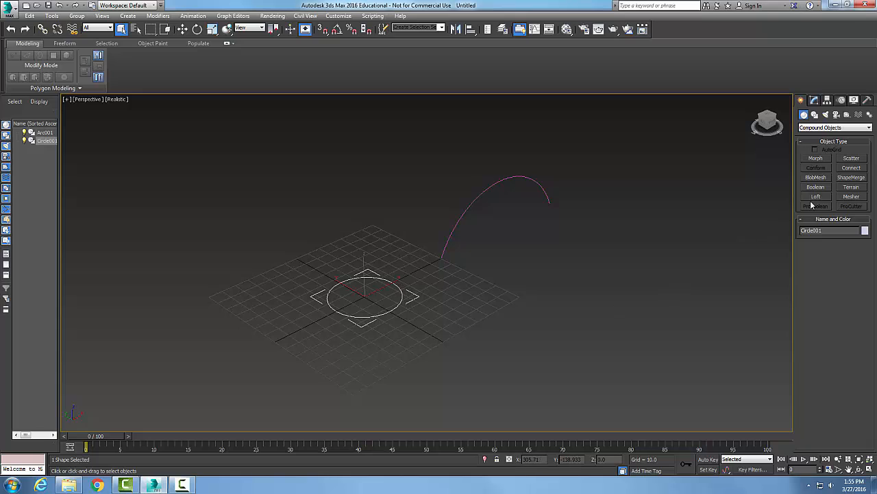
Loft the circle along the arc path to produce a curved tube
left_click(816, 197)
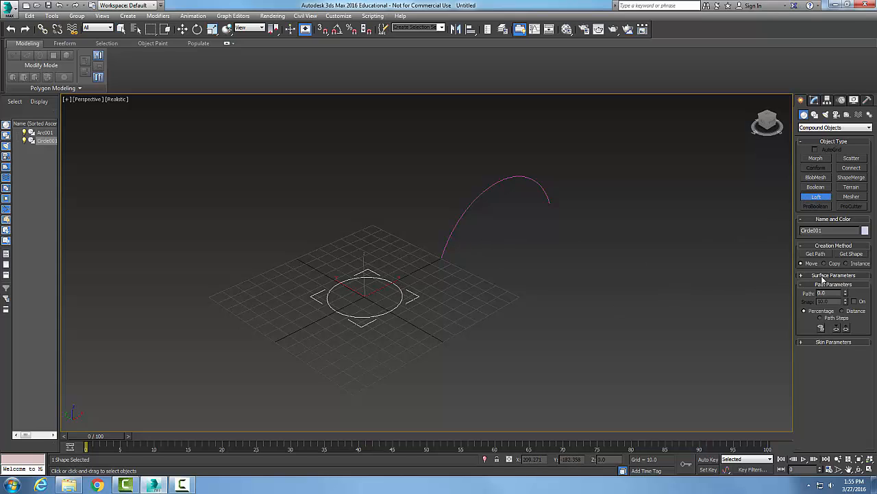
left_click(815, 254)
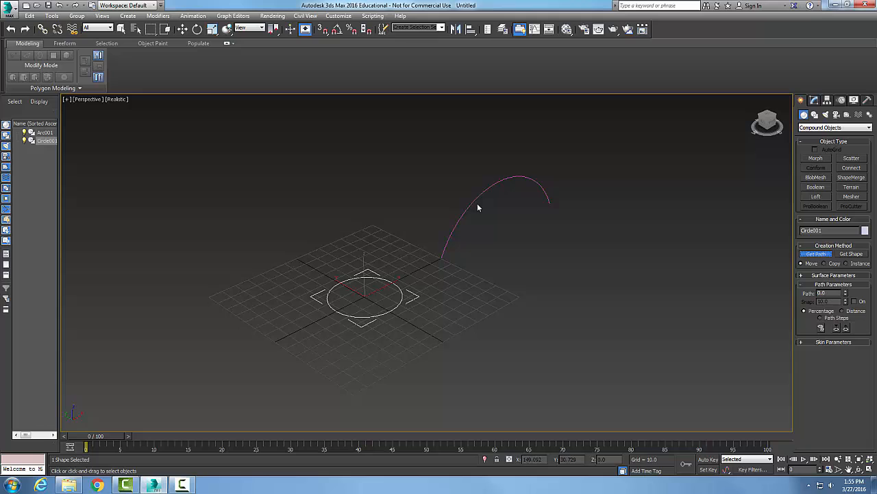
left_click(851, 254)
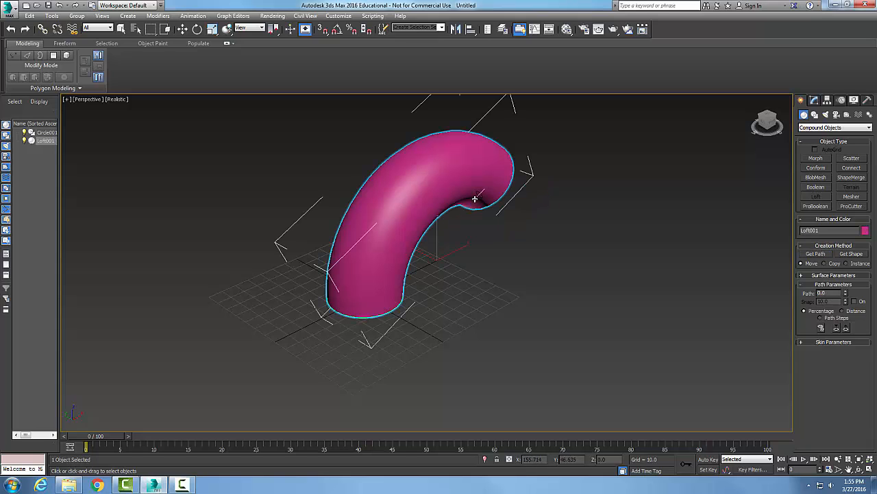
mouse_move(565, 338)
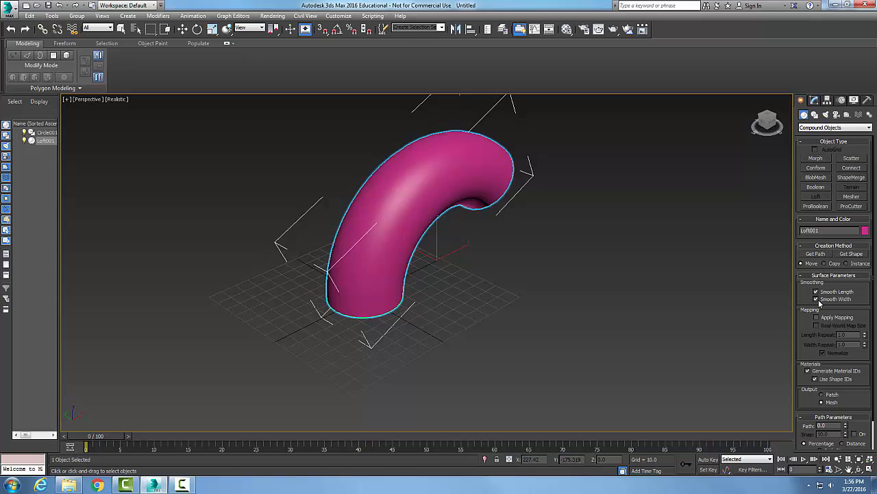
Toggle Smooth Width and Smooth Length in Surface Parameters, ending with both enabled
left_click(818, 299)
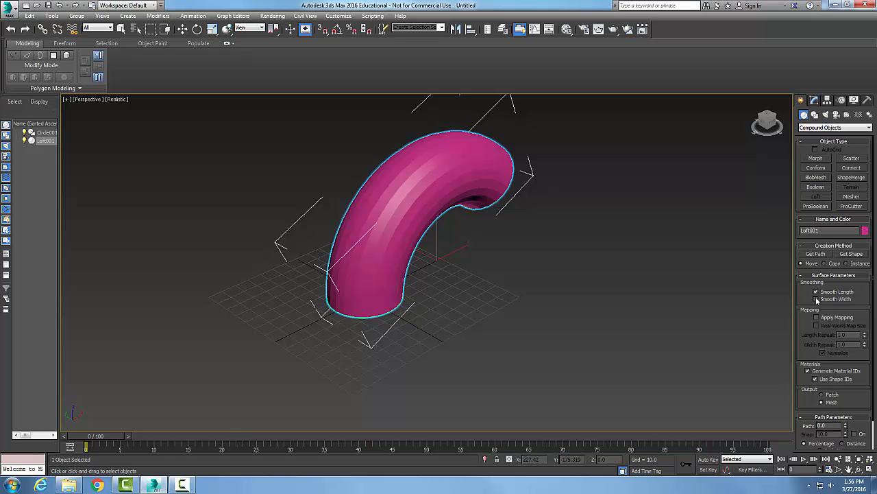
left_click(817, 290)
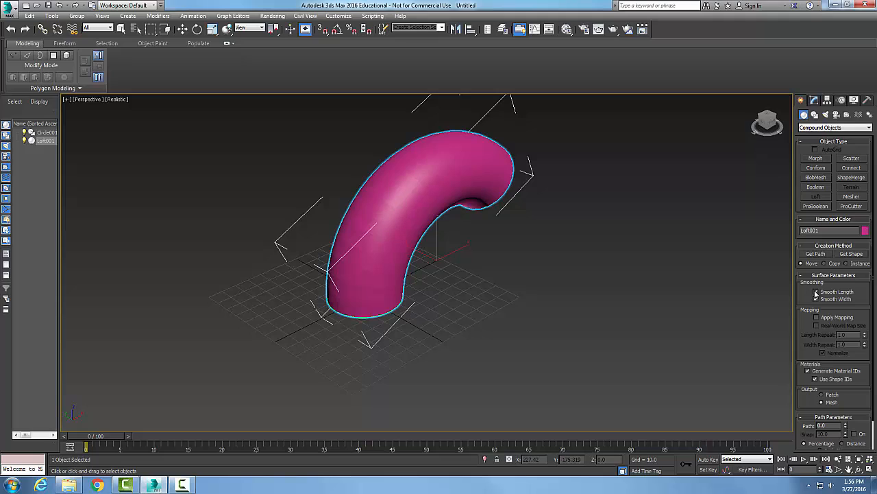
left_click(817, 299)
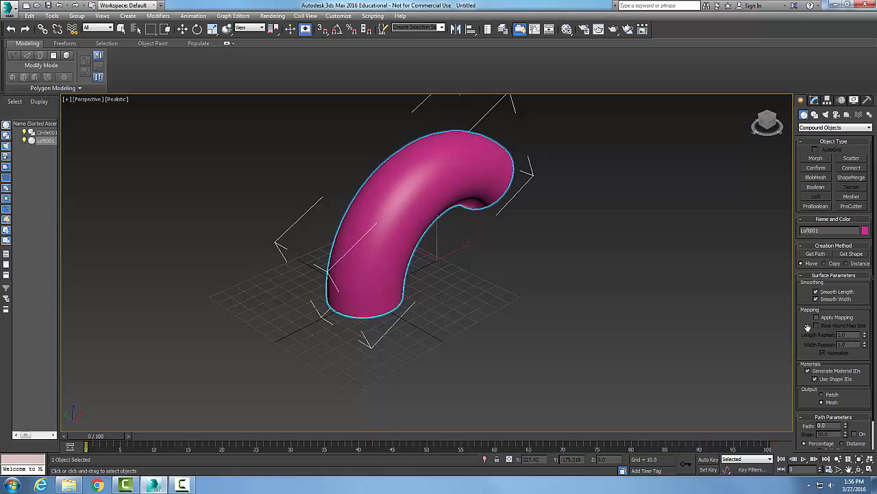
left_click(816, 317)
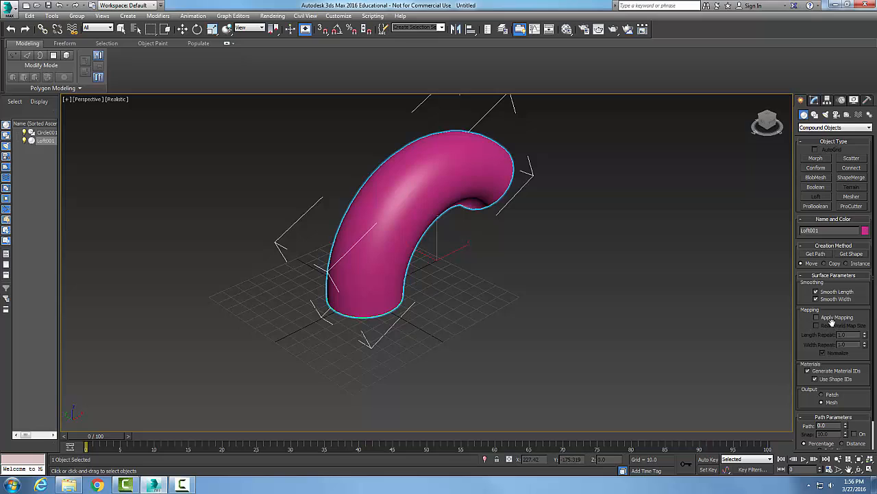
left_click(818, 318)
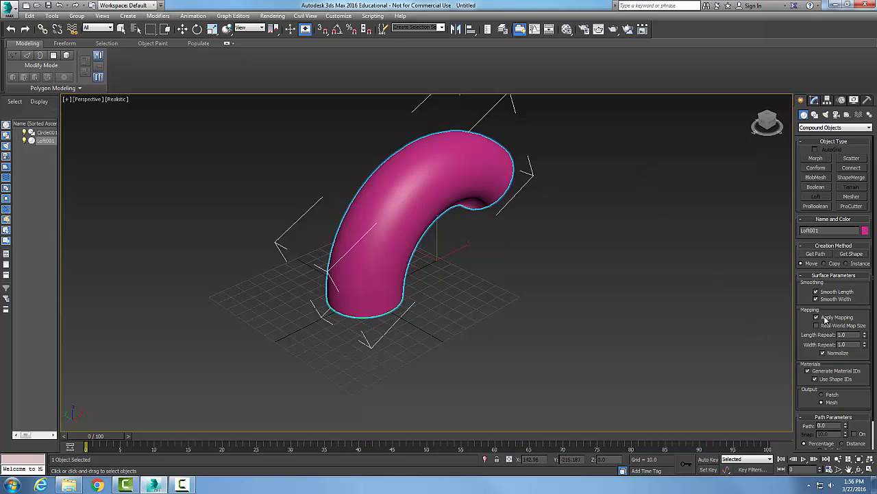
left_click(817, 317)
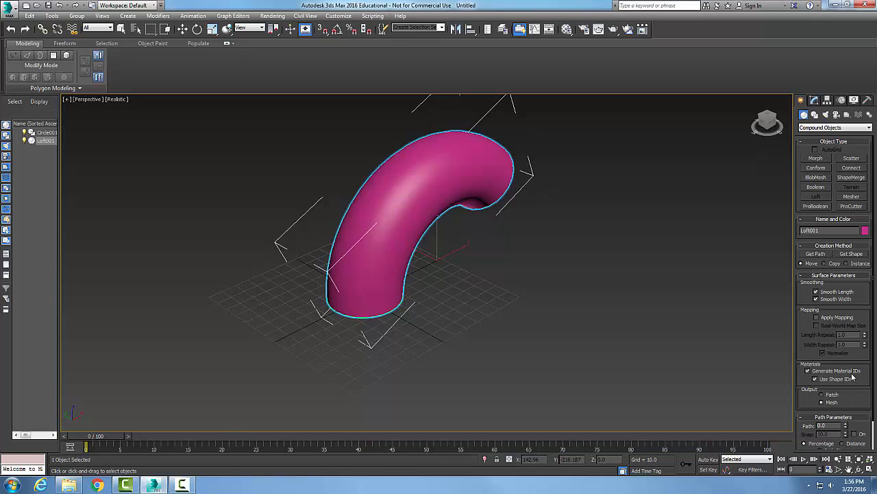
mouse_move(853, 382)
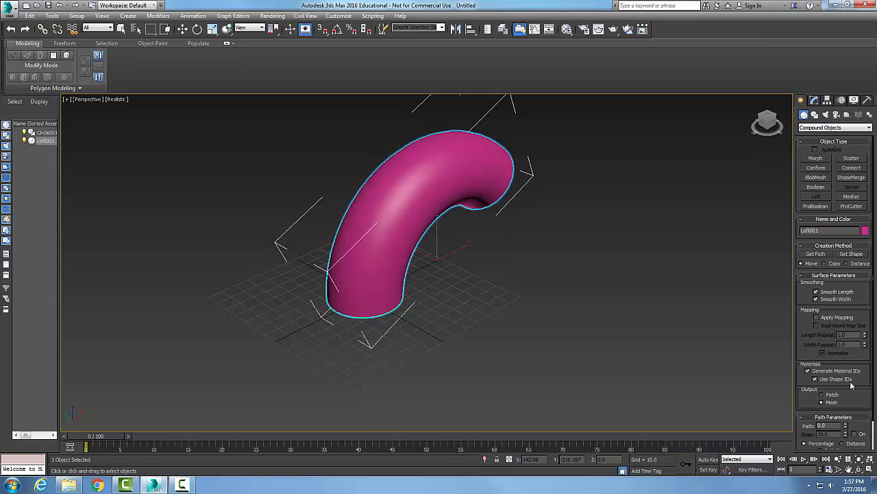
mouse_move(828, 399)
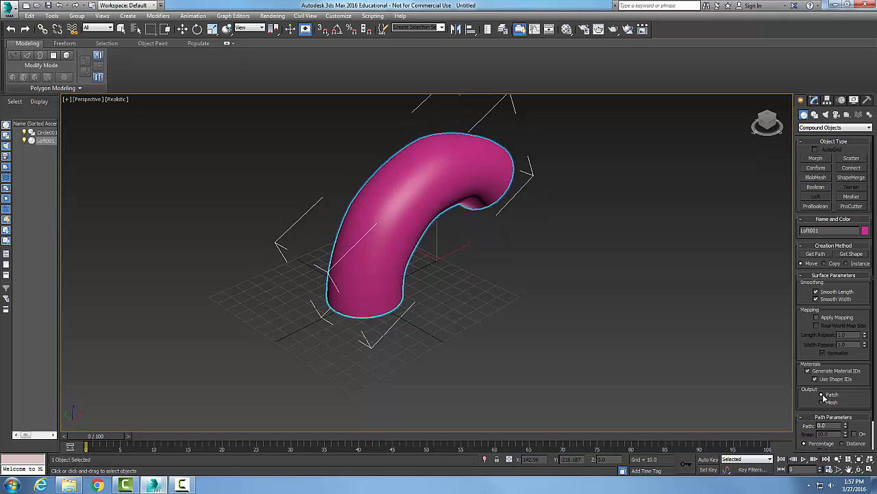
left_click(822, 403)
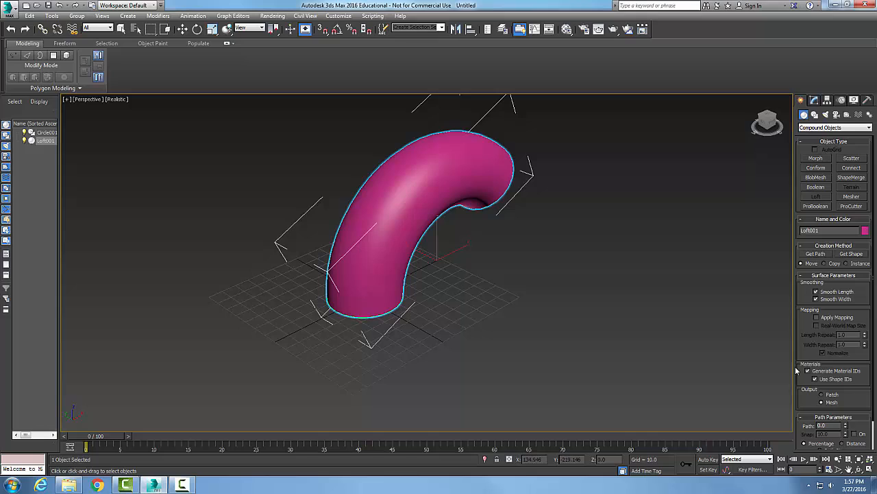
mouse_move(593, 235)
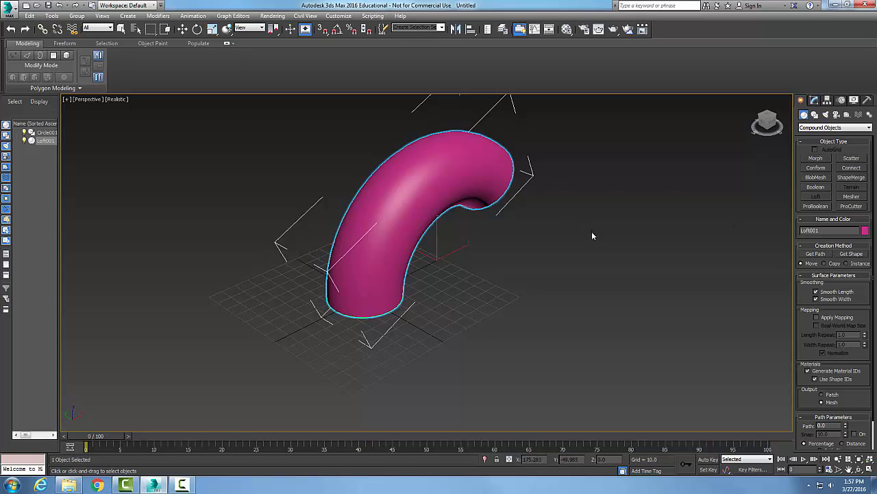
mouse_move(594, 241)
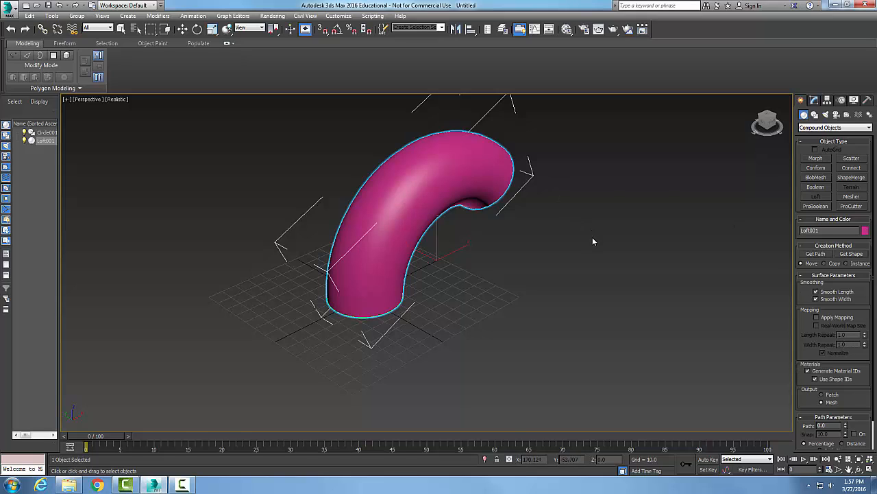